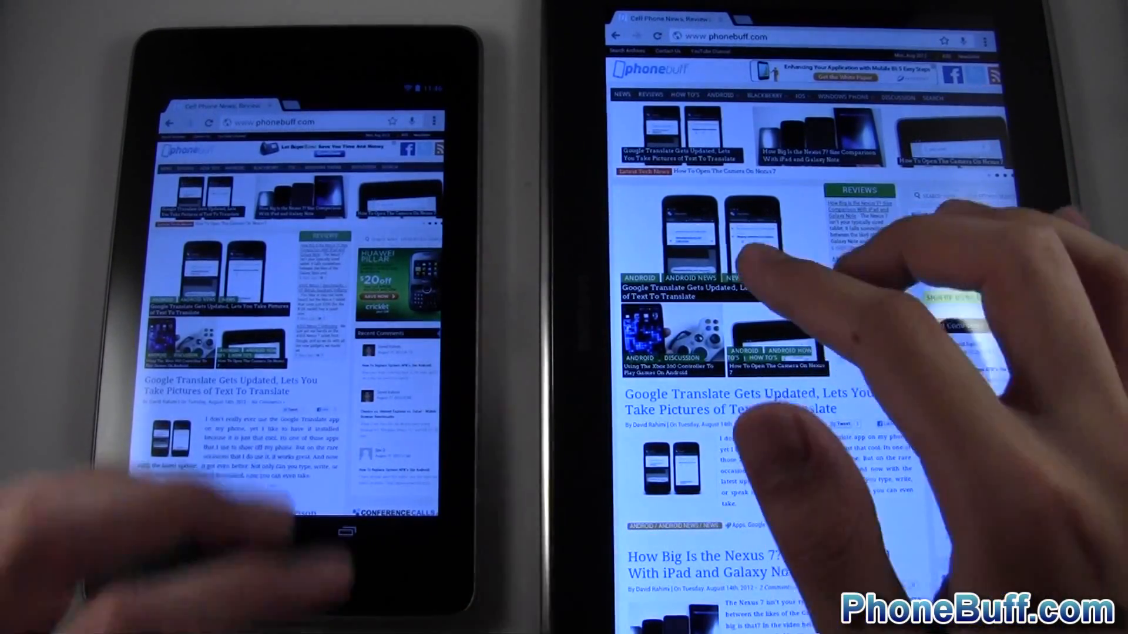
pyautogui.scroll(-3)
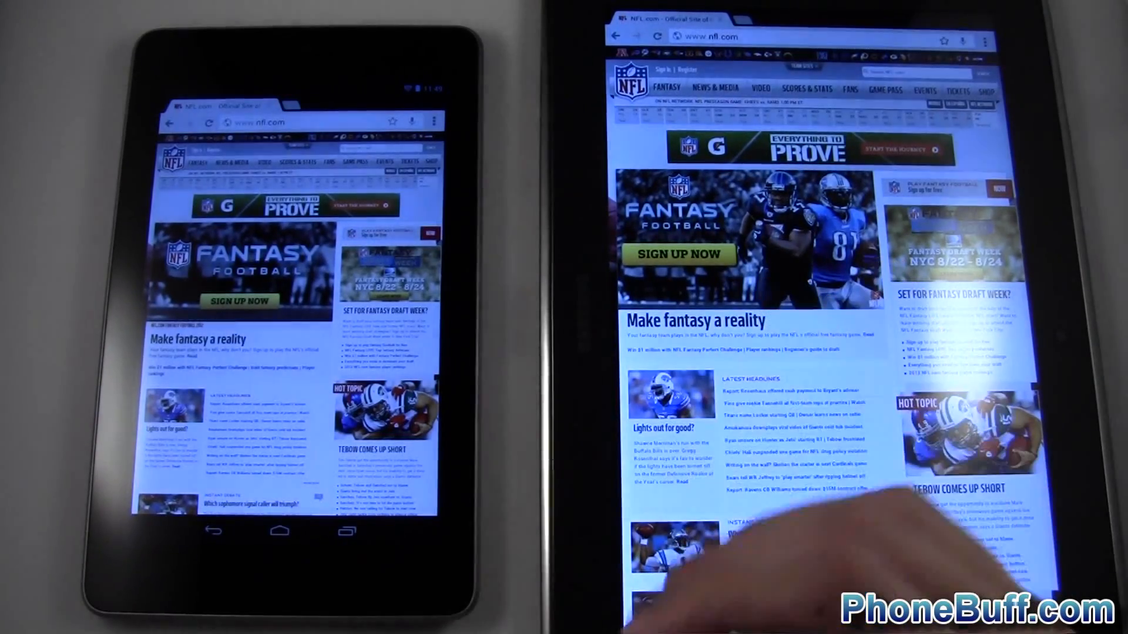
pyautogui.scroll(-3)
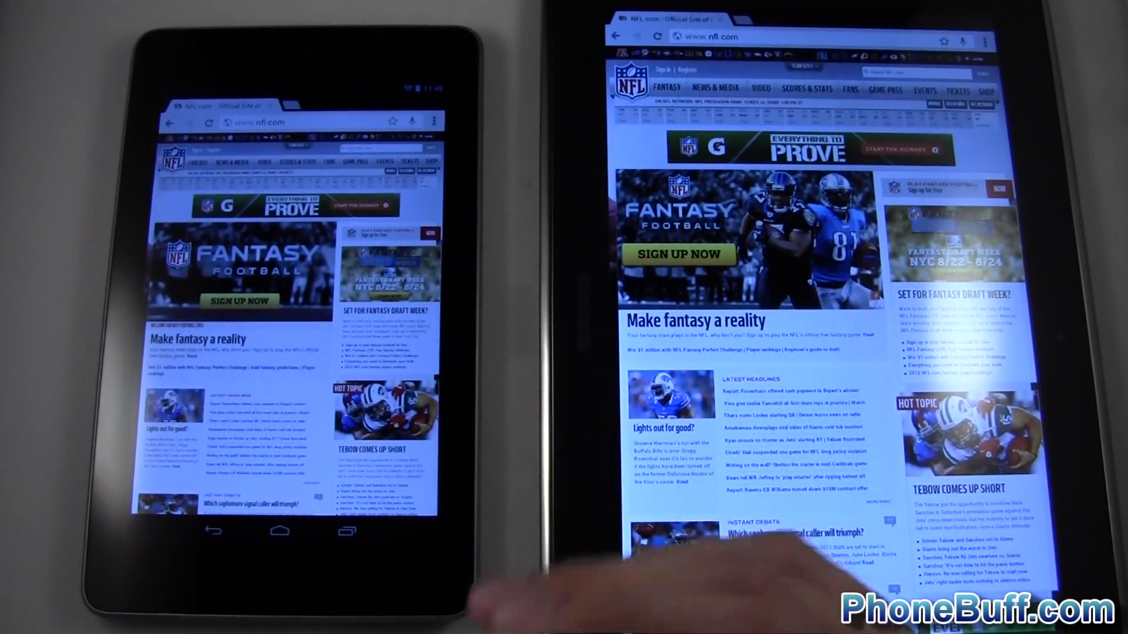
pyautogui.scroll(-3)
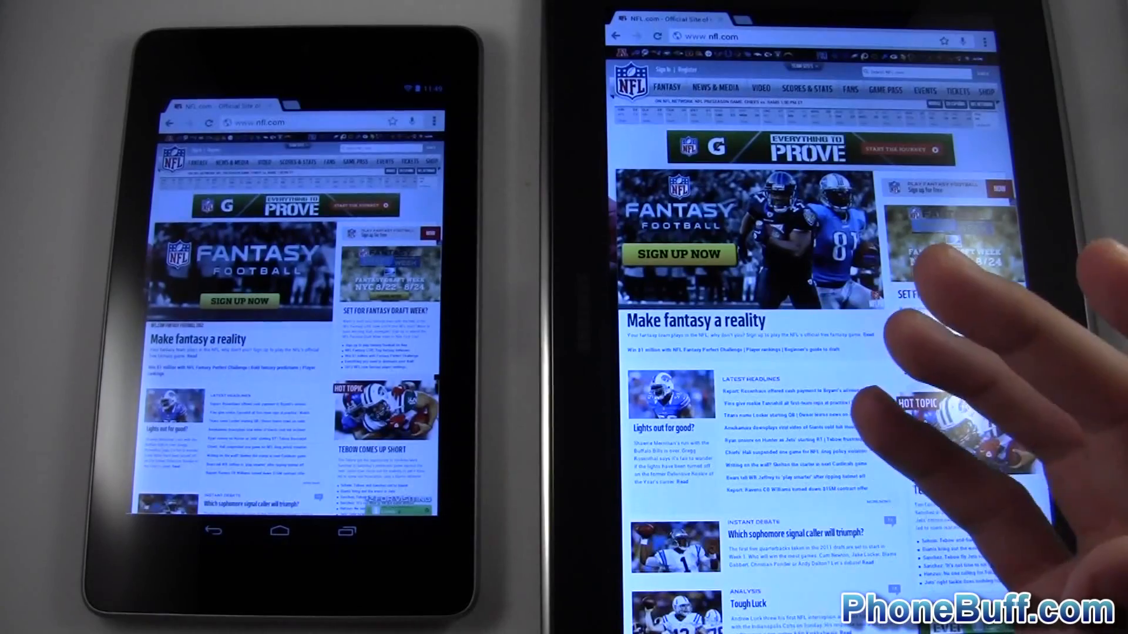